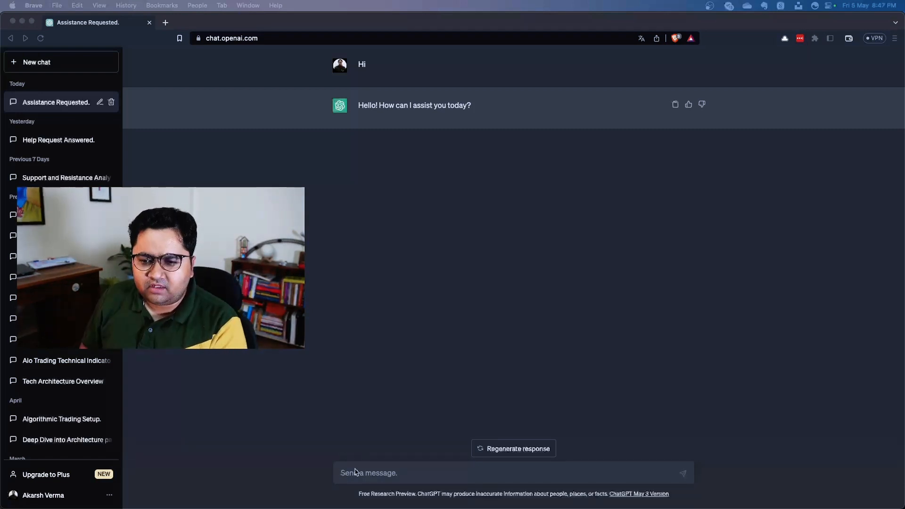
Ask ChatGPT to design a software system with a web application that accepts payments
{"action": "type", "text": "Design a software"}
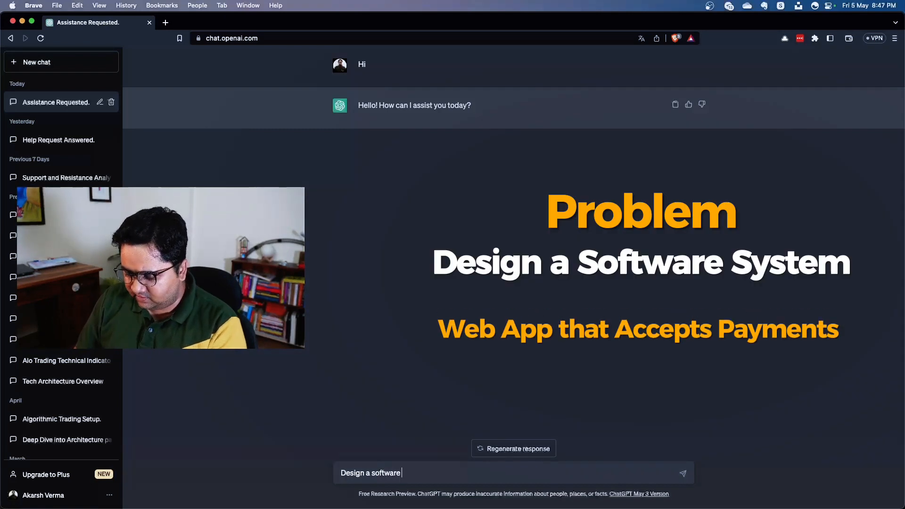
{"action": "type", "text": "system that"}
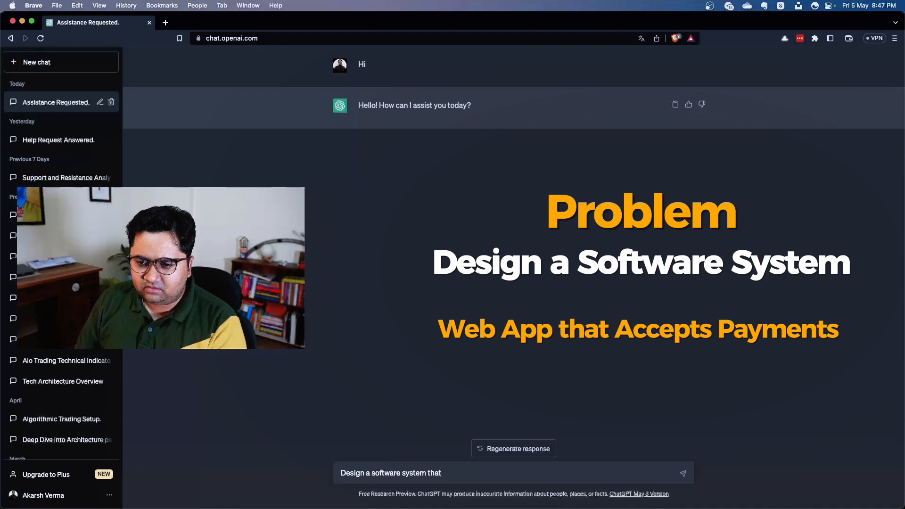
{"action": "type", "text": "has a web ap"}
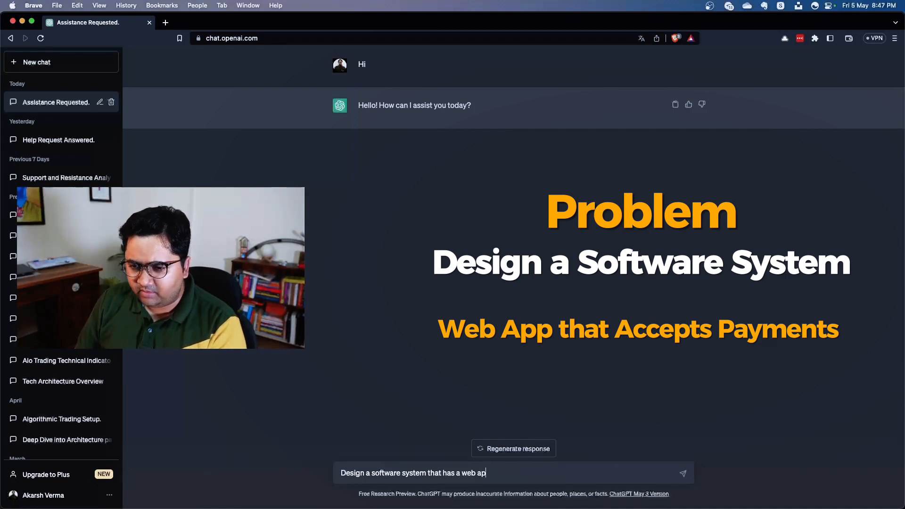
{"action": "type", "text": "plication and"}
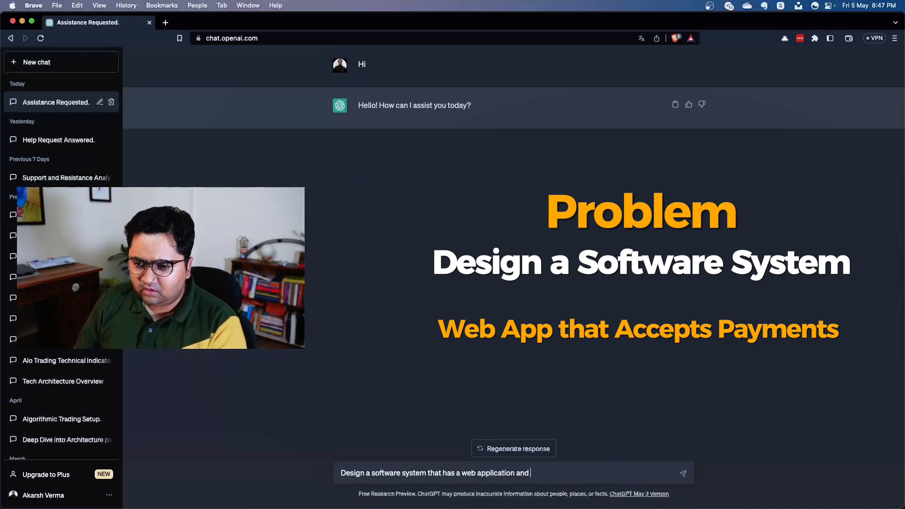
{"action": "type", "text": "accept pay"}
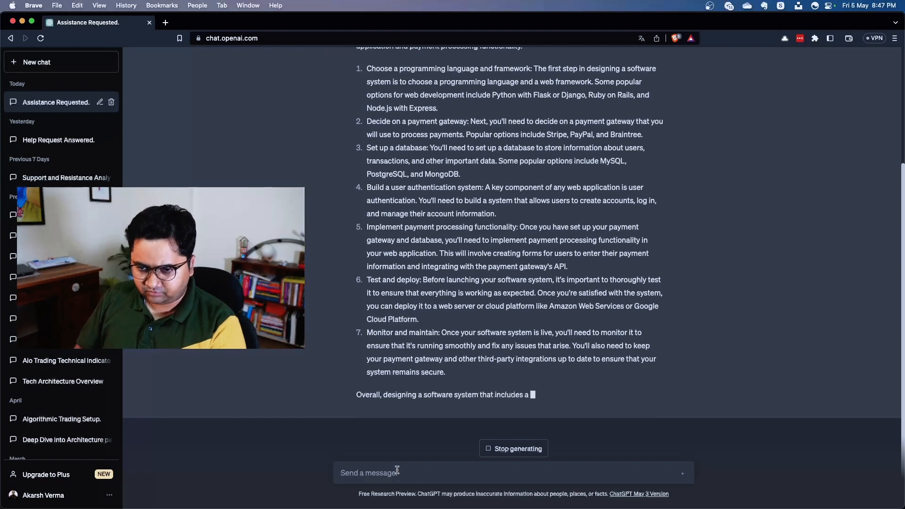
Ask ChatGPT to describe the technology choices in a lot more detail
{"action": "type", "text": "describe the technology choices i"}
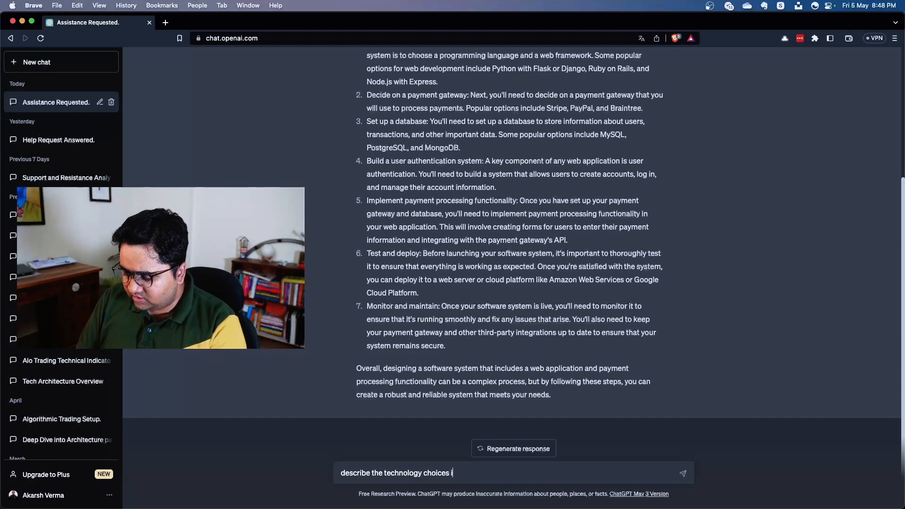
{"action": "type", "text": "n lot mor"}
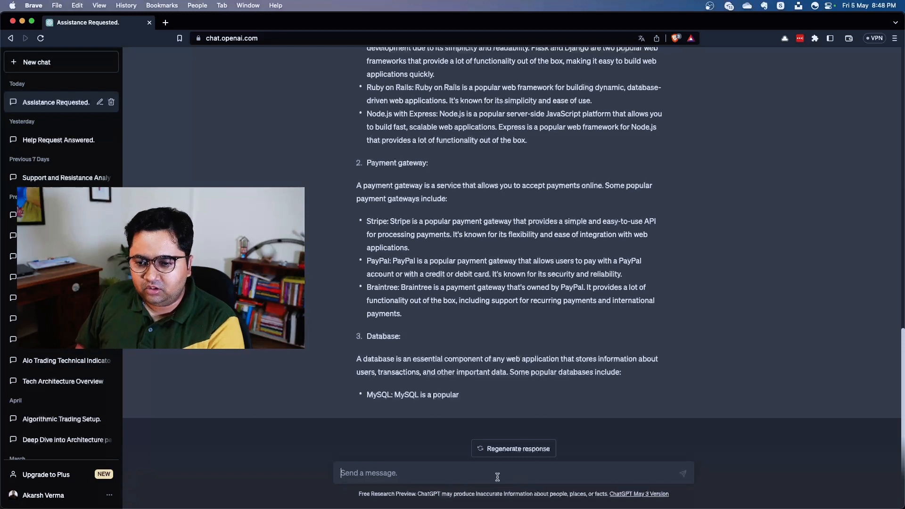
Ask whether this system can support millions of users and read the scalability factors
{"action": "type", "text": "can this system support millions of users"}
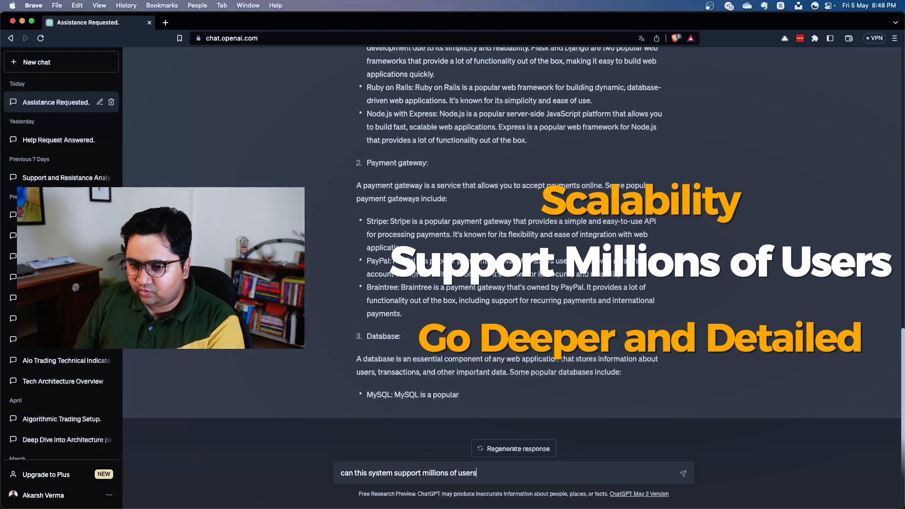
{"action": "left_click", "coordinate": [683, 472]}
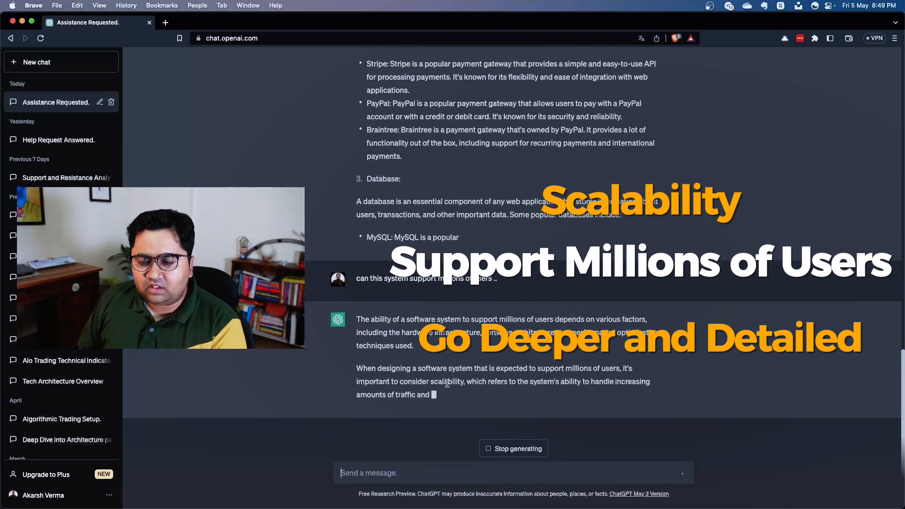
{"action": "scroll", "scroll_direction": "down", "scroll_amount": 3}
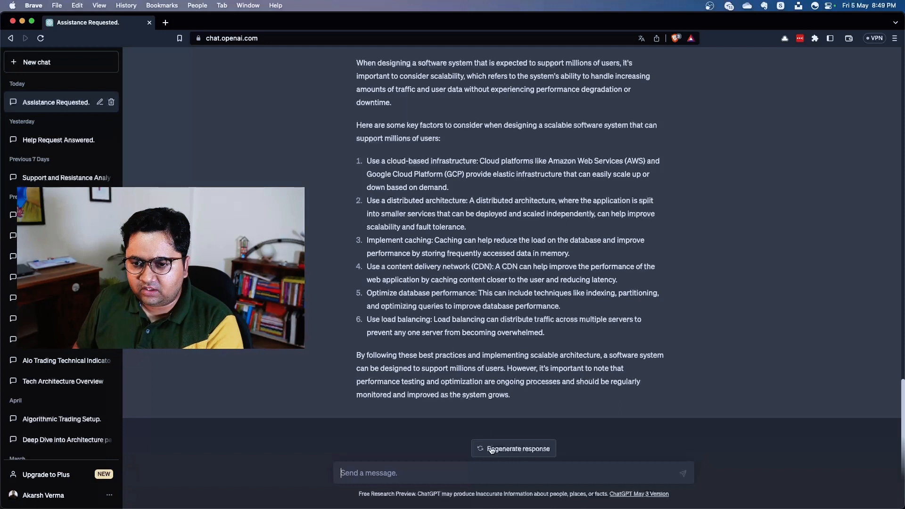
Ask ChatGPT to describe the distributed architecture and explain how to implement caching
{"action": "type", "text": "describe teh ditributed atrhitecture and"}
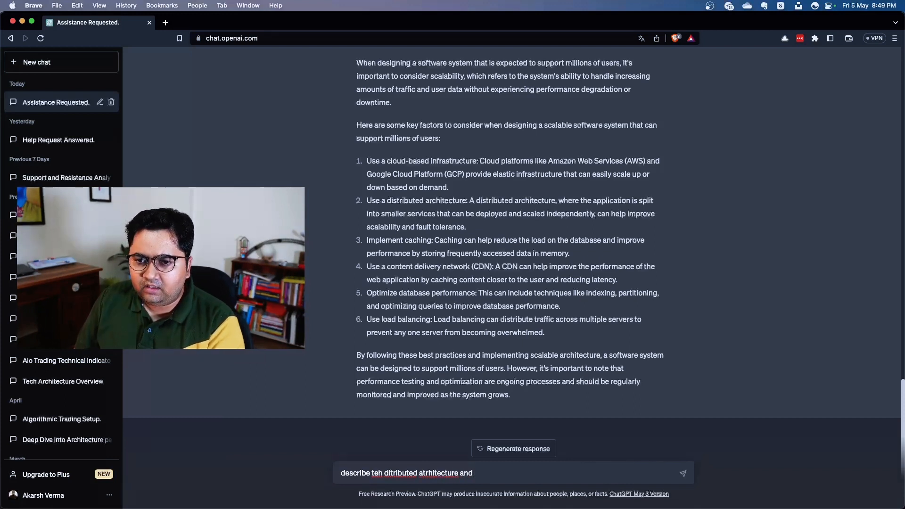
{"action": "type", "text": "also"}
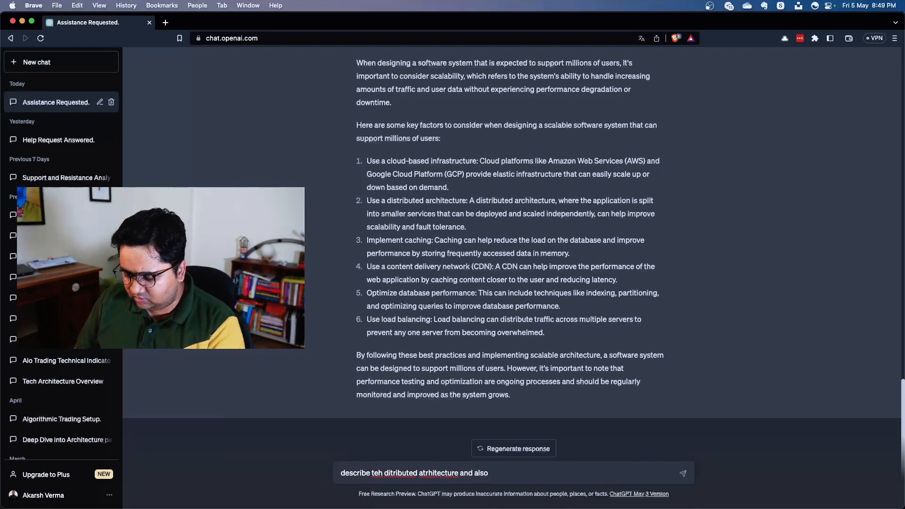
{"action": "type", "text": "explain how wo"}
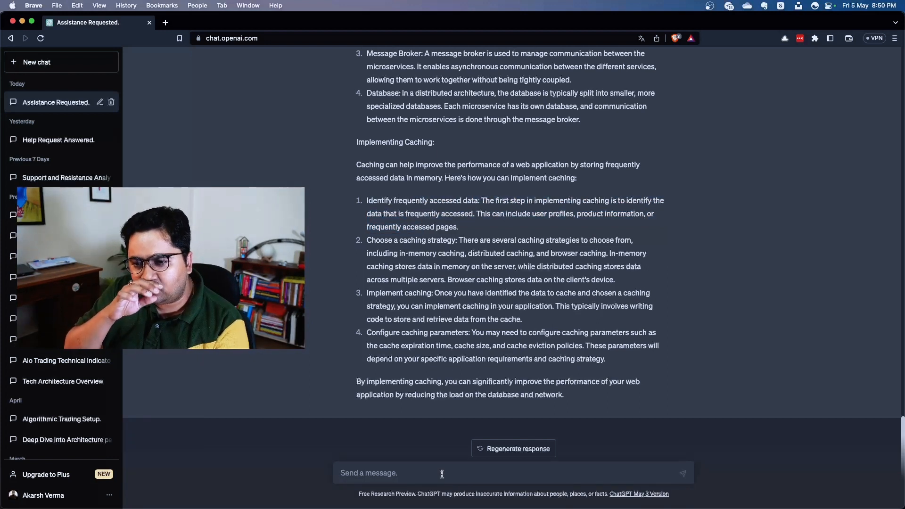
Discard the mistyped 'desci' and enter 'design a banking erp and its modules' without sending
{"action": "type", "text": "desci"}
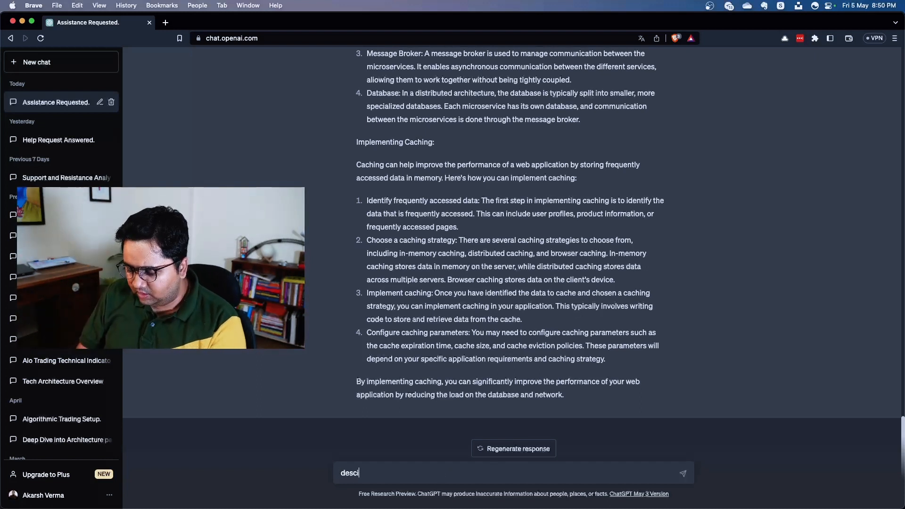
{"action": "key", "text": "Backspace"}
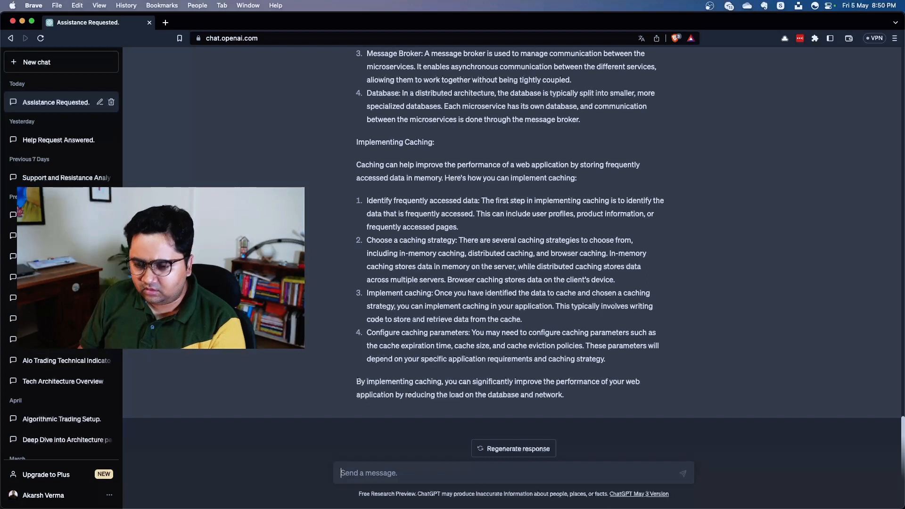
{"action": "type", "text": "design a banking erp and"}
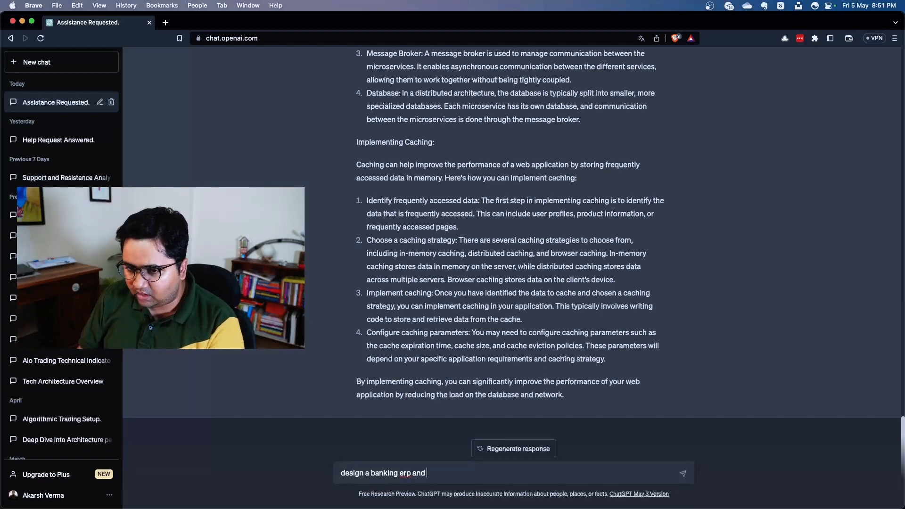
{"action": "type", "text": "its modules"}
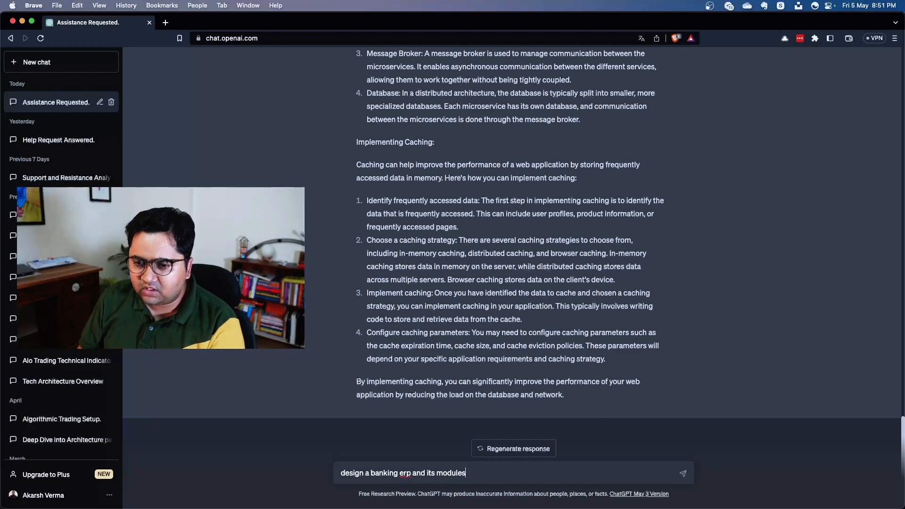